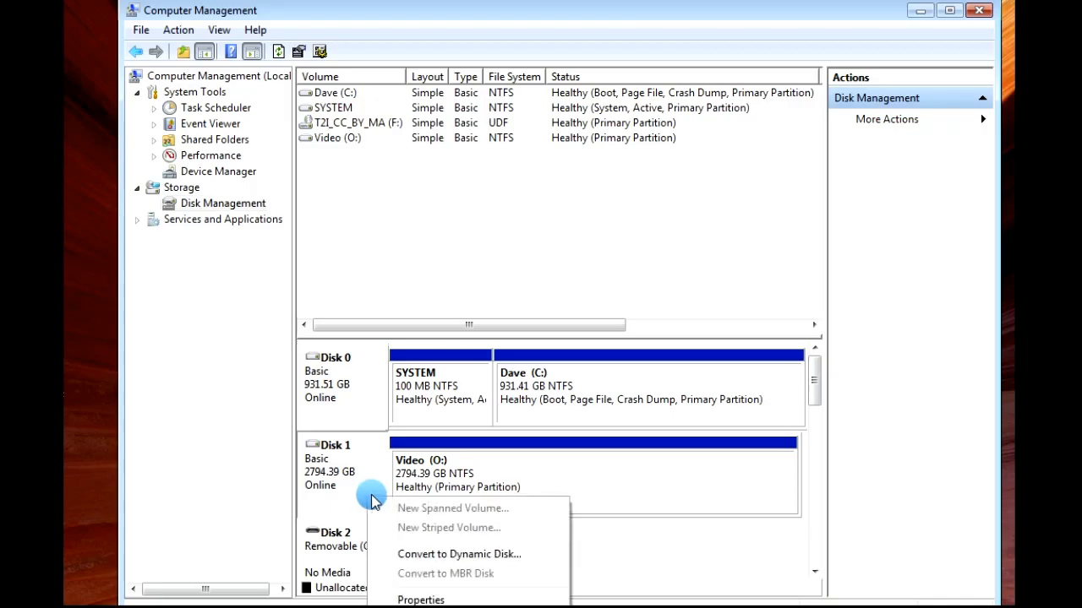
{"action": "mouse_move", "coordinate": [473, 600]}
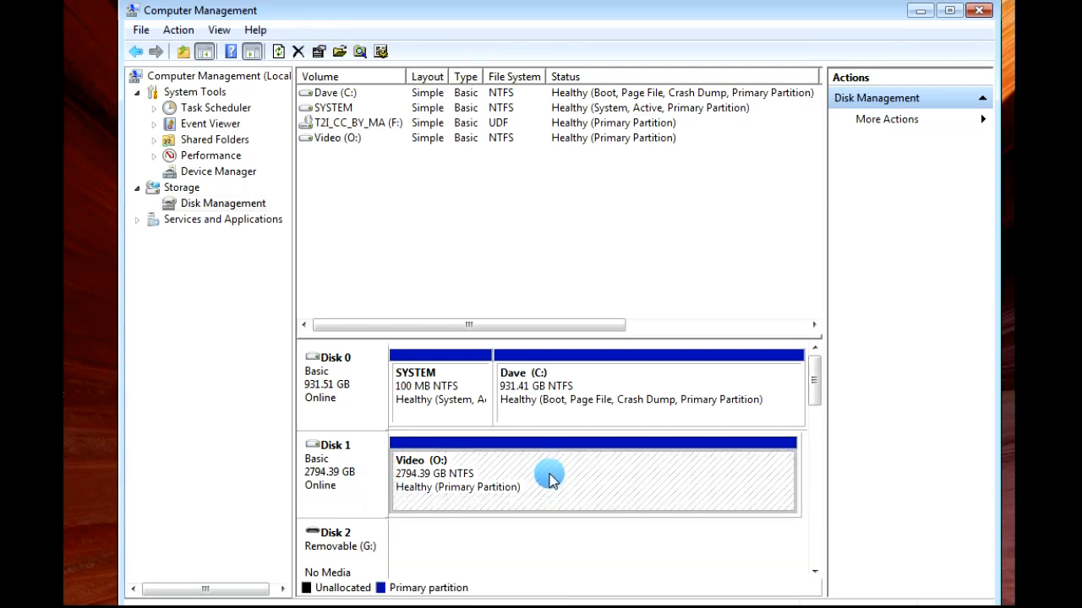
Step: Bring up Change Drive Letter and Paths for the Video (O:) partition on Disk 1
{"action": "right_click", "coordinate": [548, 475]}
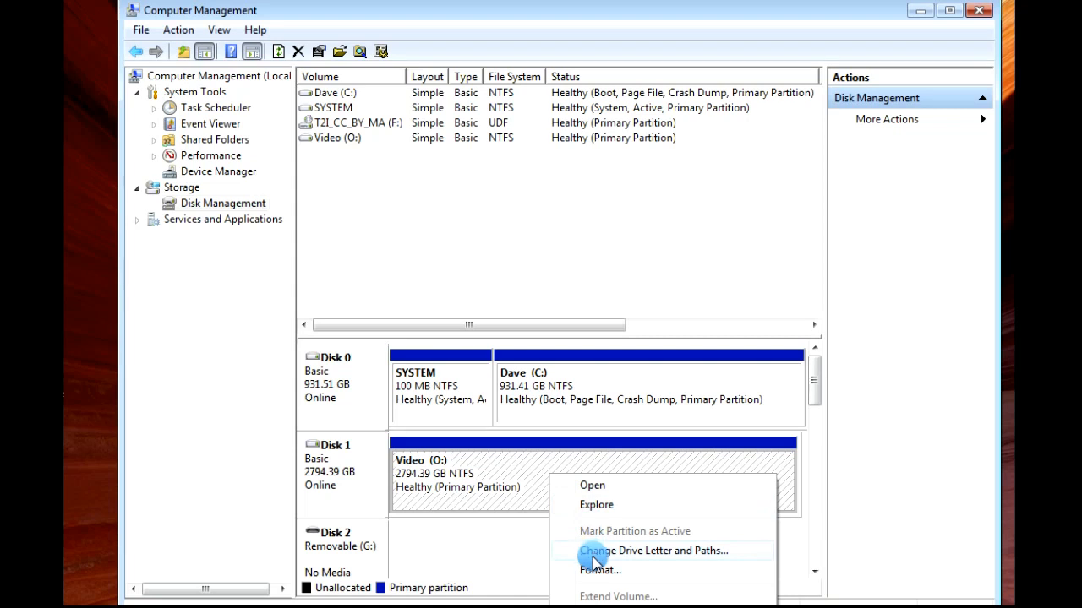
{"action": "left_click", "coordinate": [653, 551]}
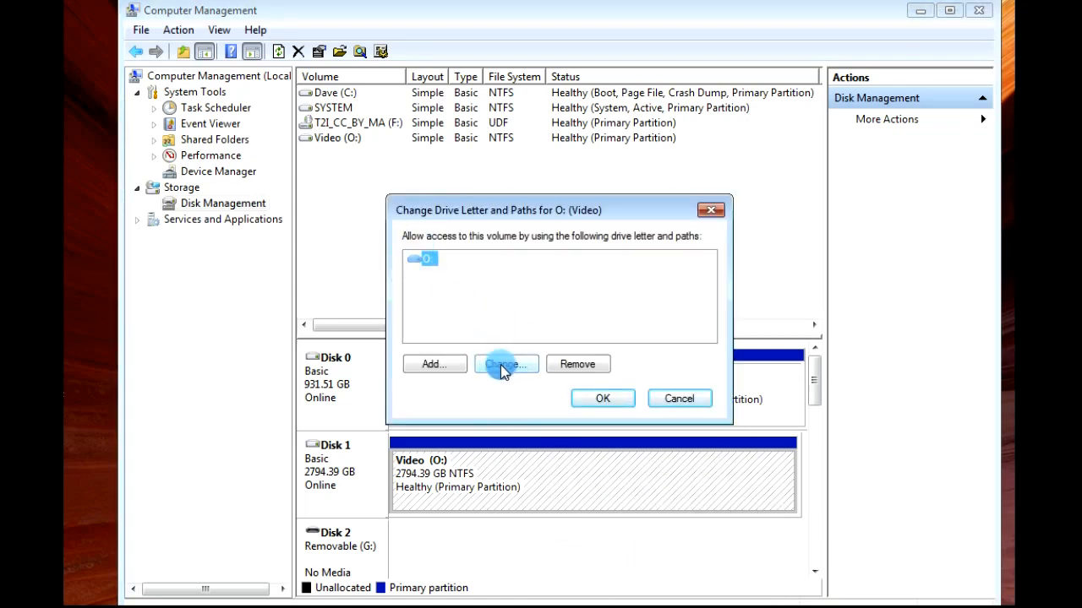
Step: Choose Change... to begin replacing the Video partition's O: letter
{"action": "left_click", "coordinate": [506, 365]}
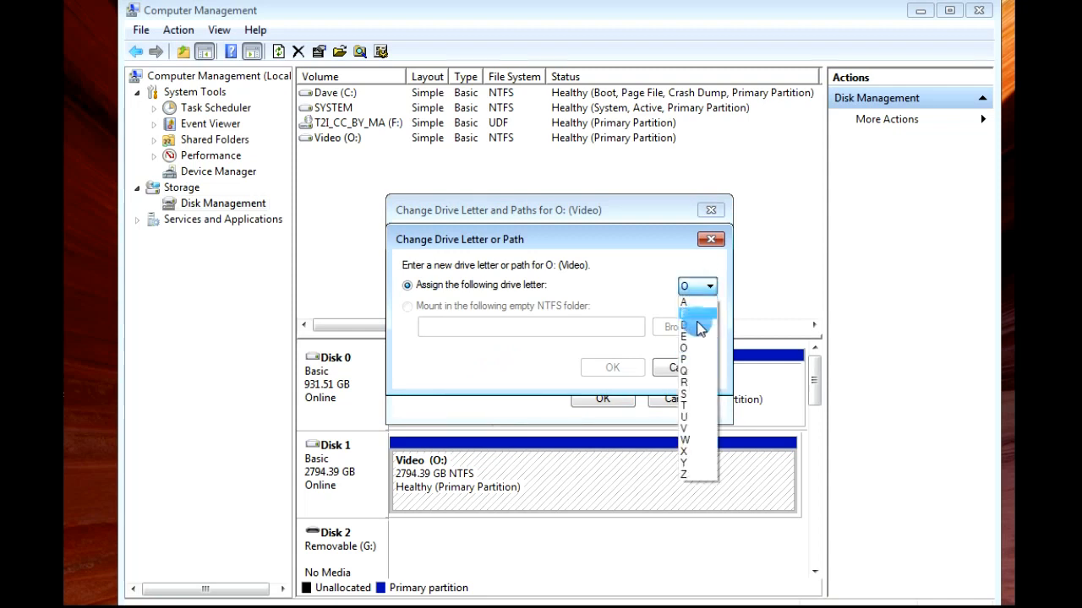